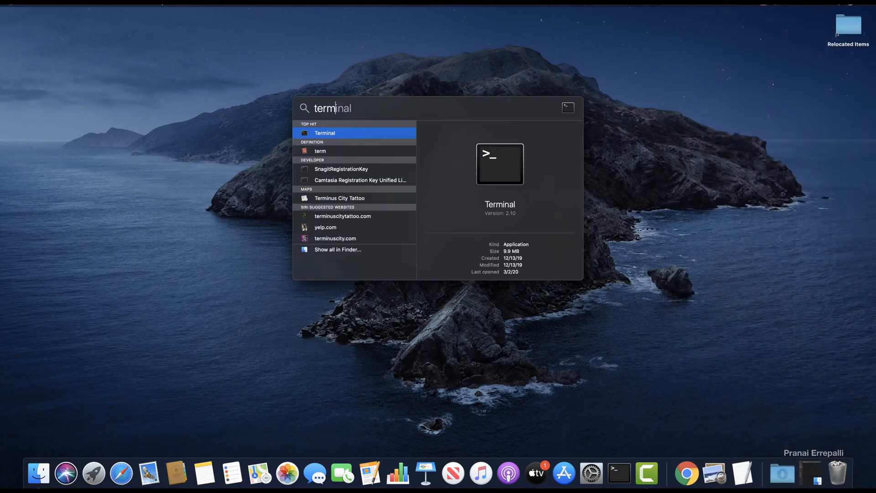
- Launch Terminal from Spotlight and run mvn -version to check for Maven
key(Return)
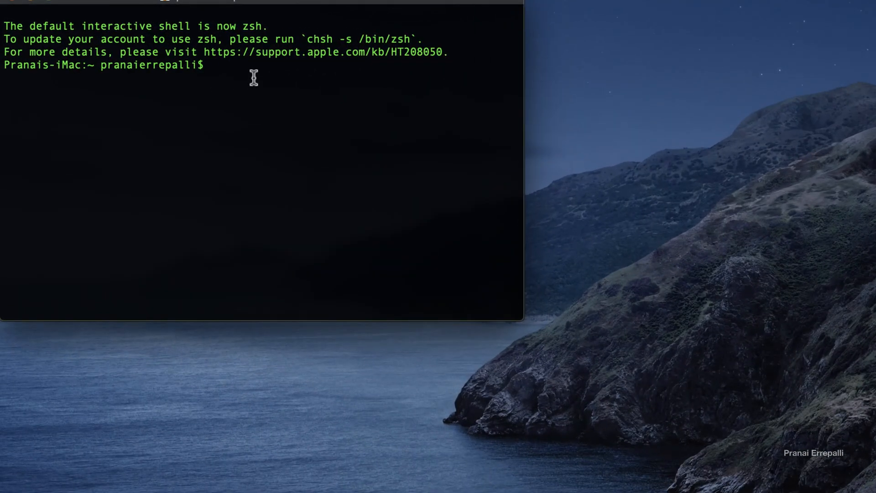
text(mvn -version)
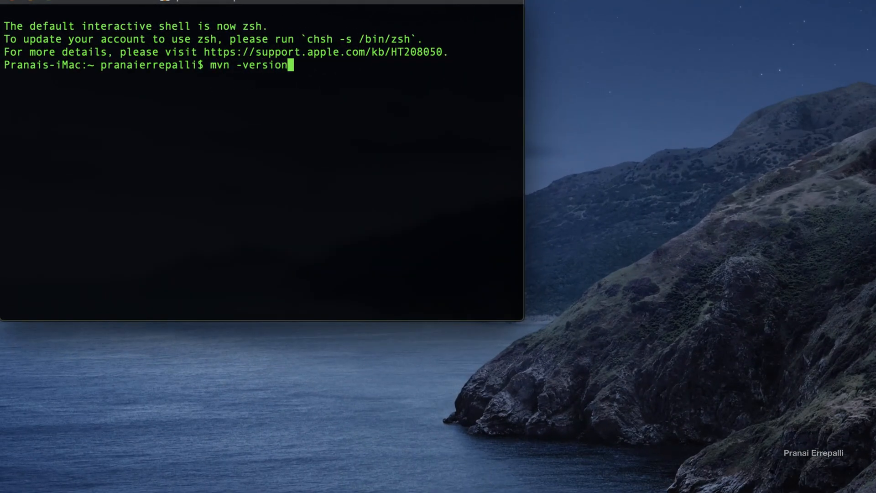
key(Return)
text(m)
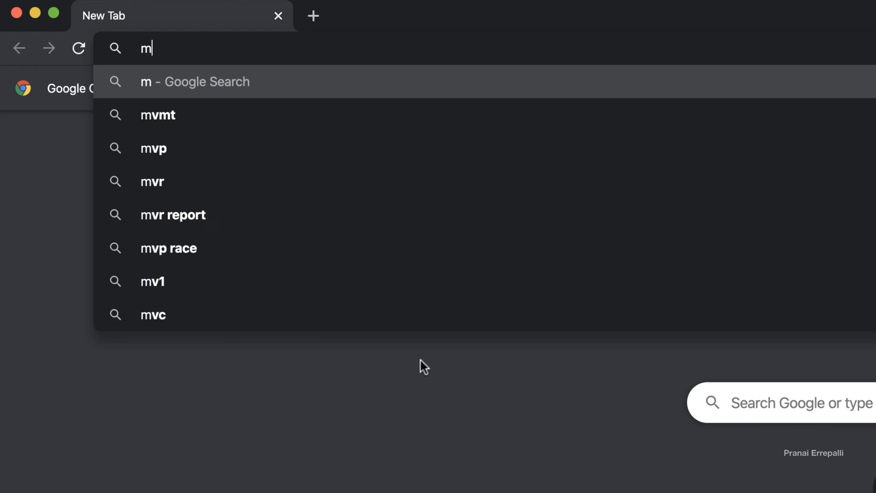
- Search 'maven download', download apache-maven-3.6.3-bin.zip, and reveal it in Finder
text(aven download)
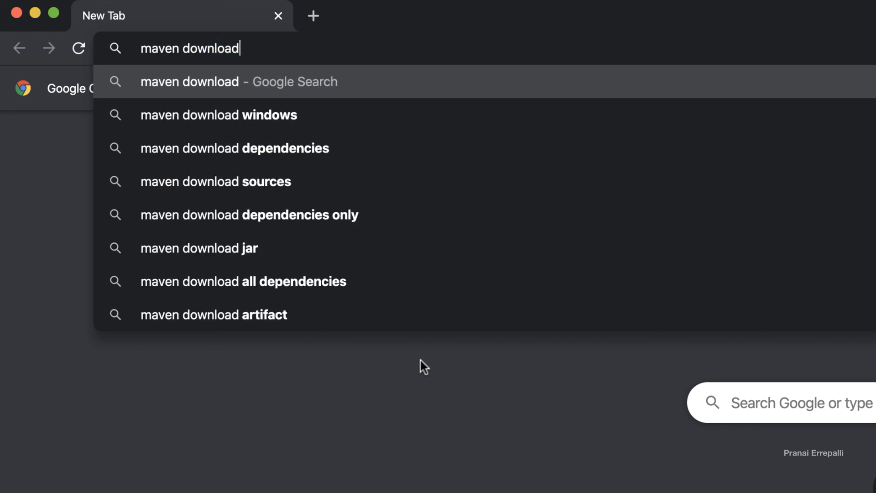
key(Return)
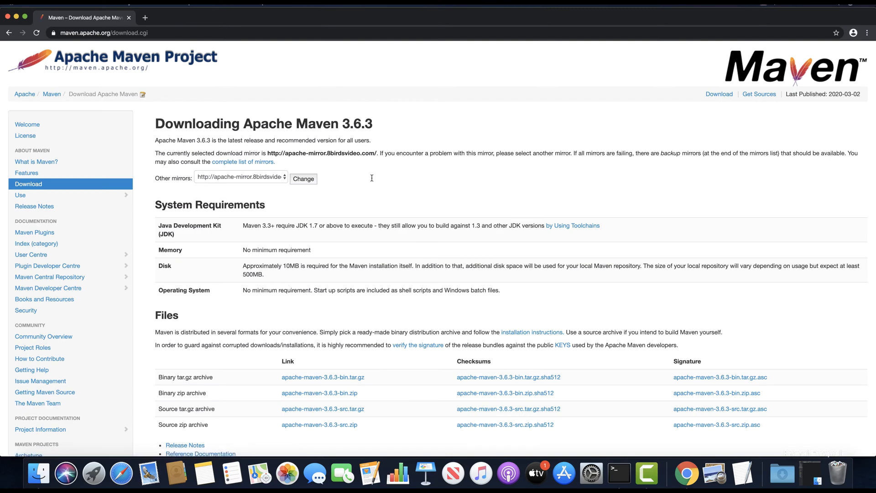
scroll(down, 3)
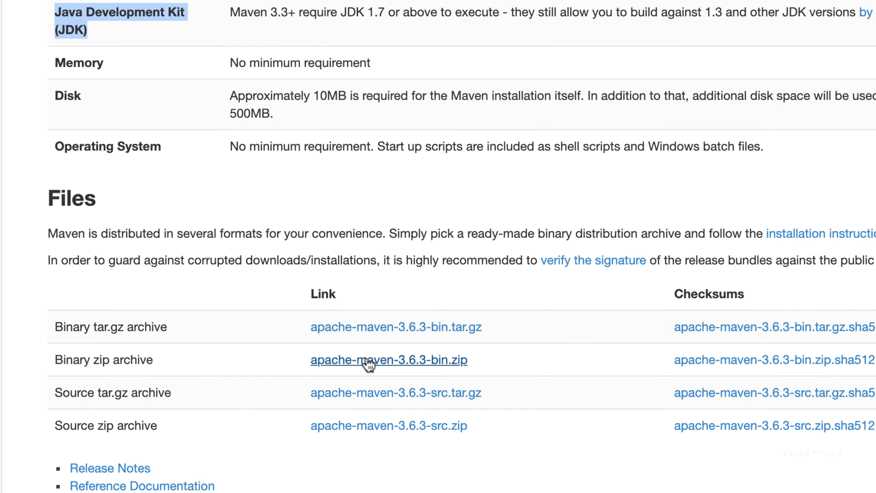
click(387, 360)
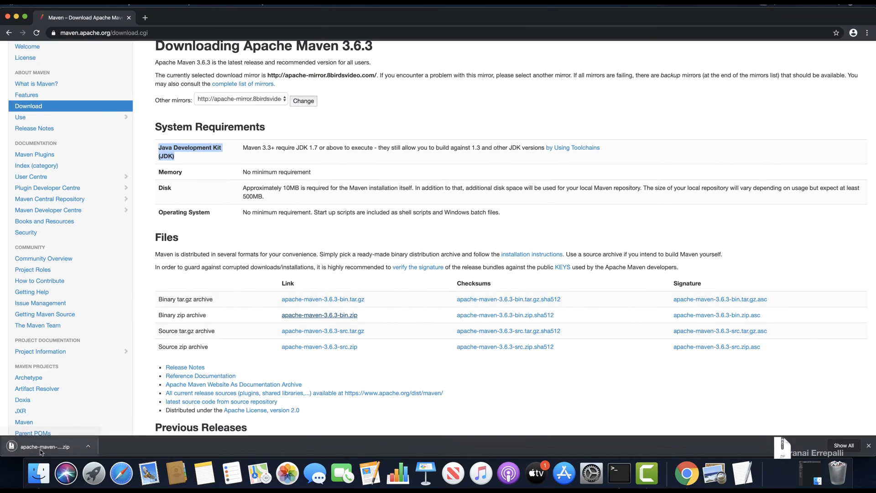
mouse_move(39, 473)
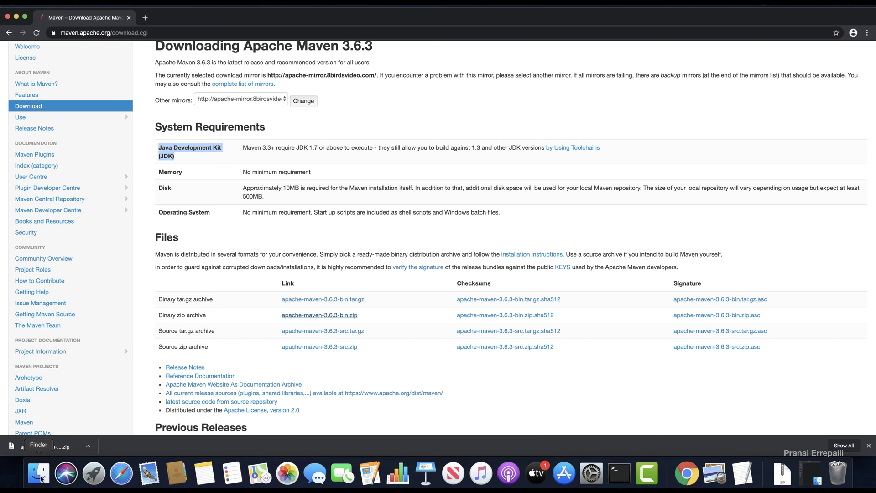
click(33, 6)
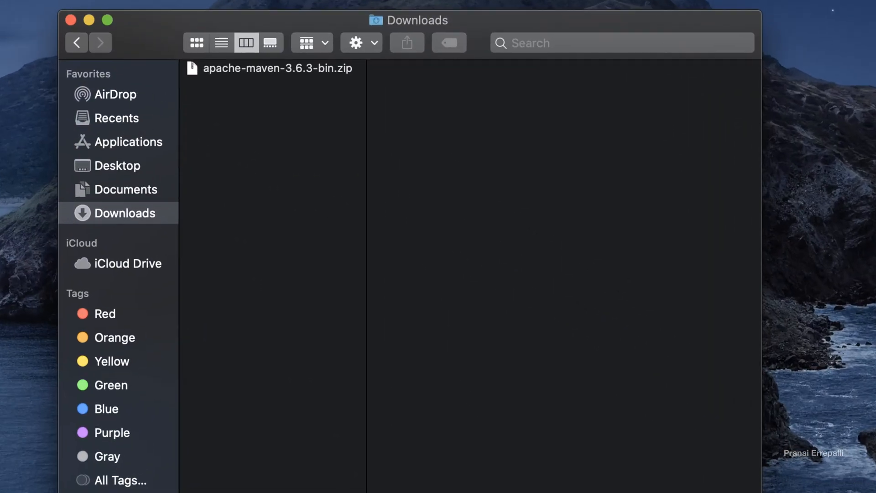
- Extract the Maven zip and copy the apache-maven-3.6.3 folder into development/tools
click(277, 68)
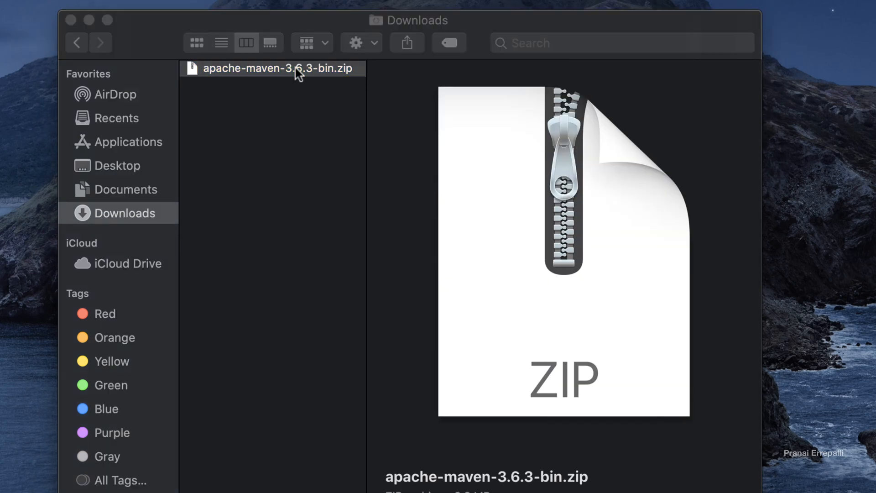
double_click(277, 68)
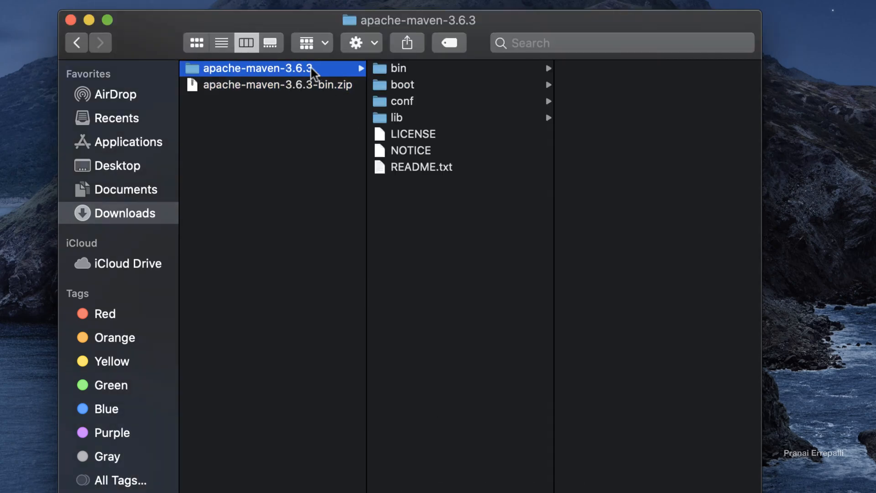
right_click(257, 68)
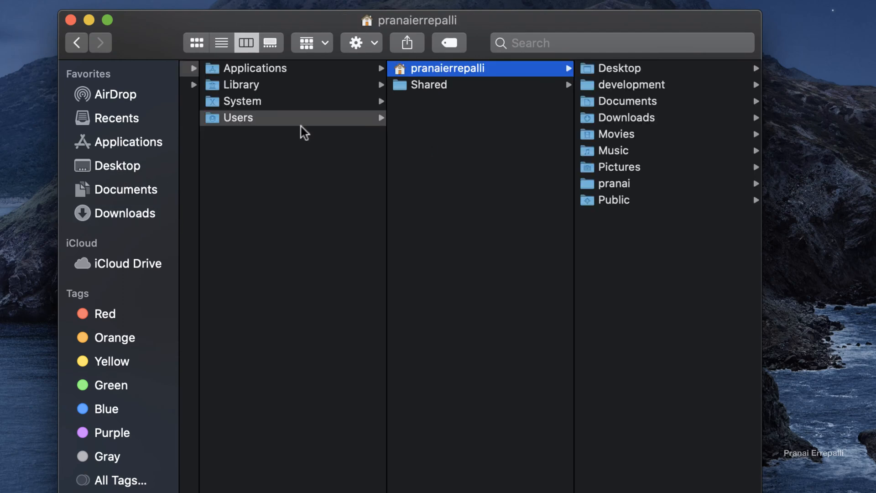
click(630, 85)
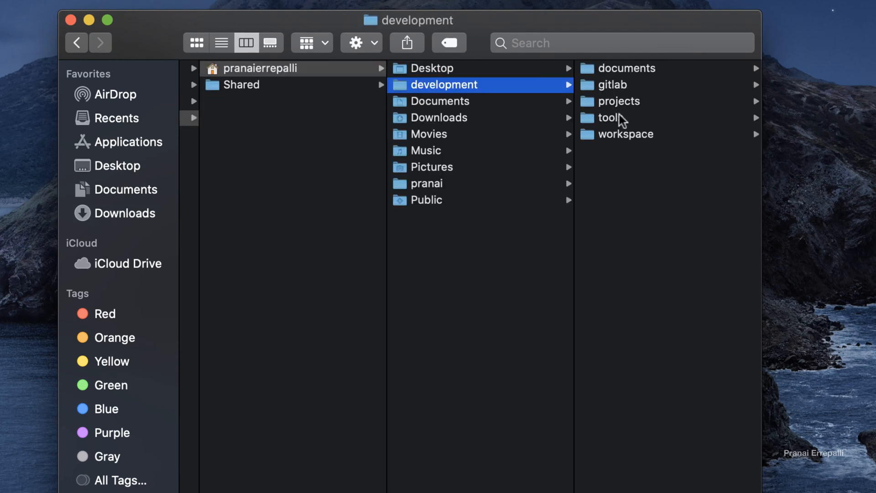
click(607, 117)
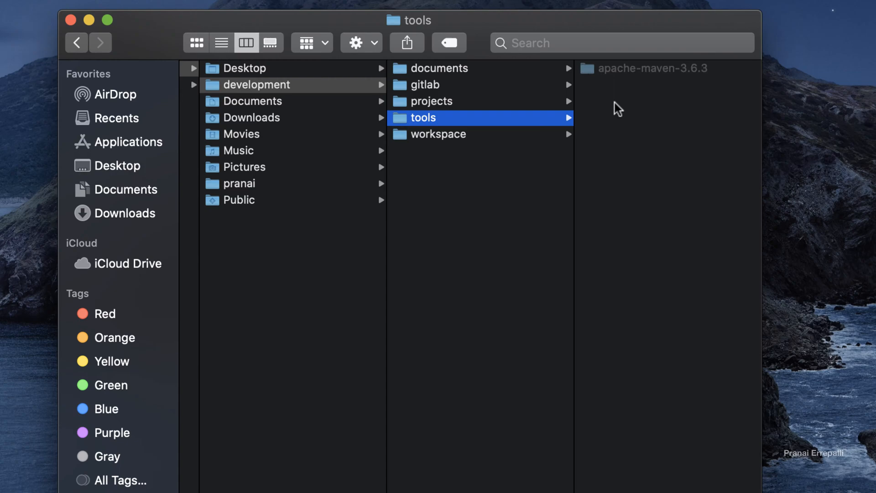
click(657, 68)
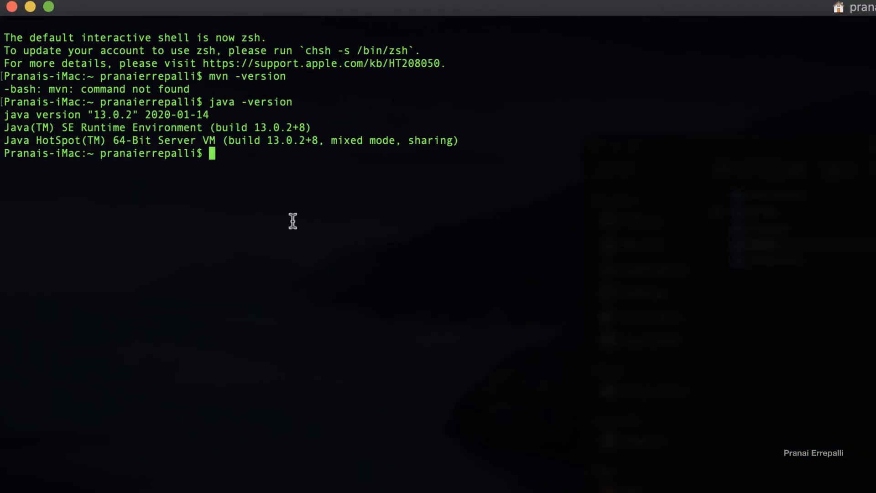
- List home directory files with ls -al and open .bash_profile in TextEdit
text(ls -al)
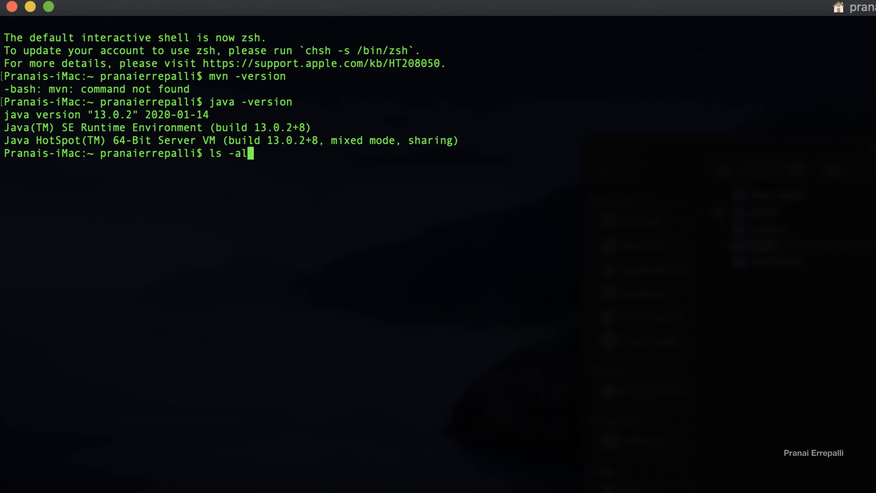
key(Return)
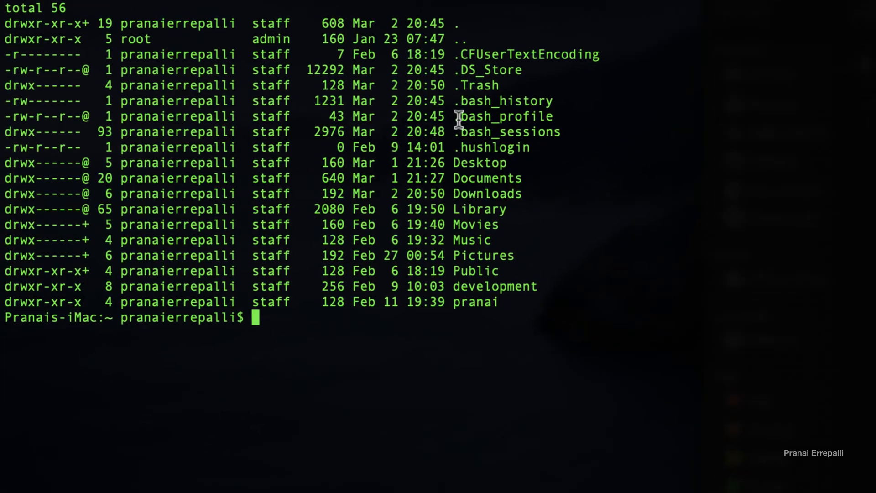
text(open)
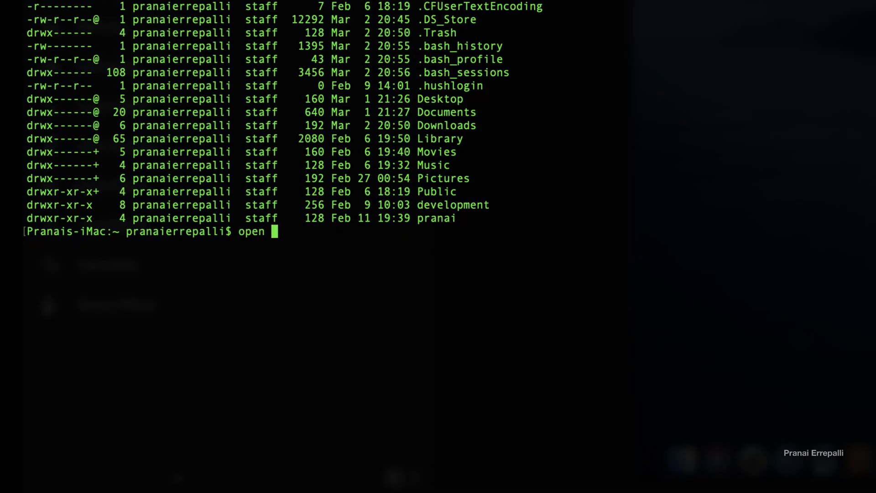
text(-e .)
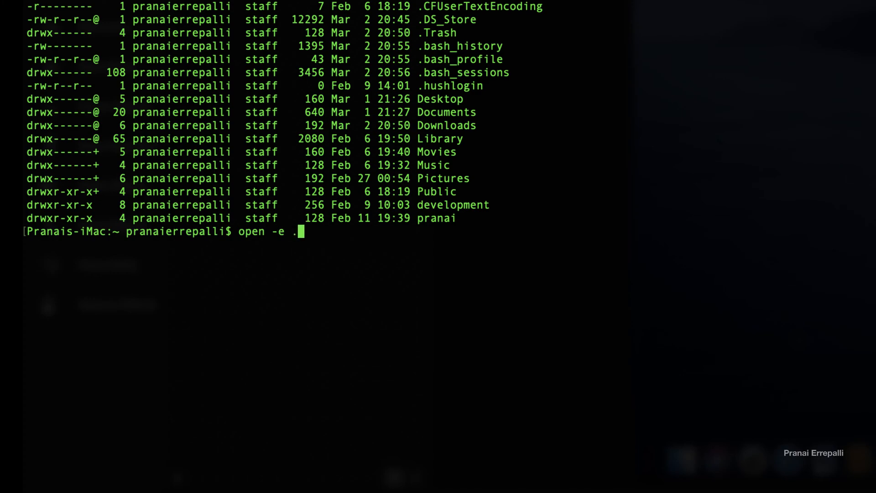
key(Return)
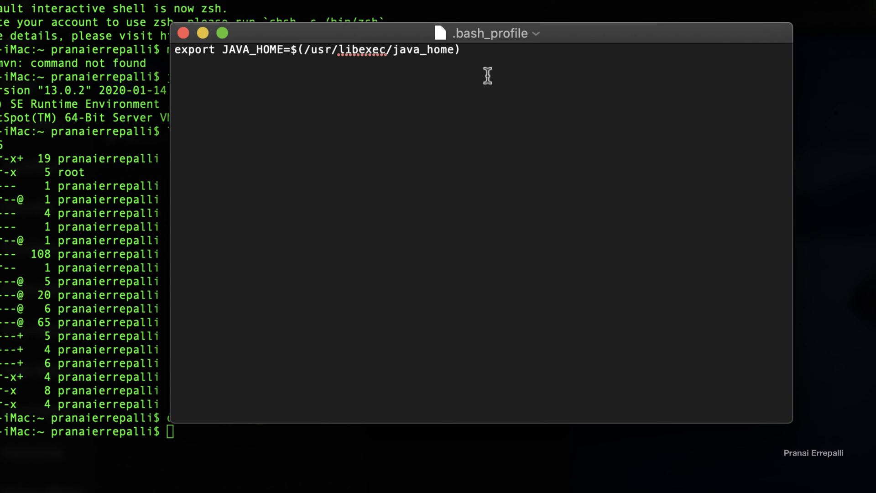
- Add an export M2_HOME line pointing to ~/development/tools/apache-maven-3.6.3
text(export)
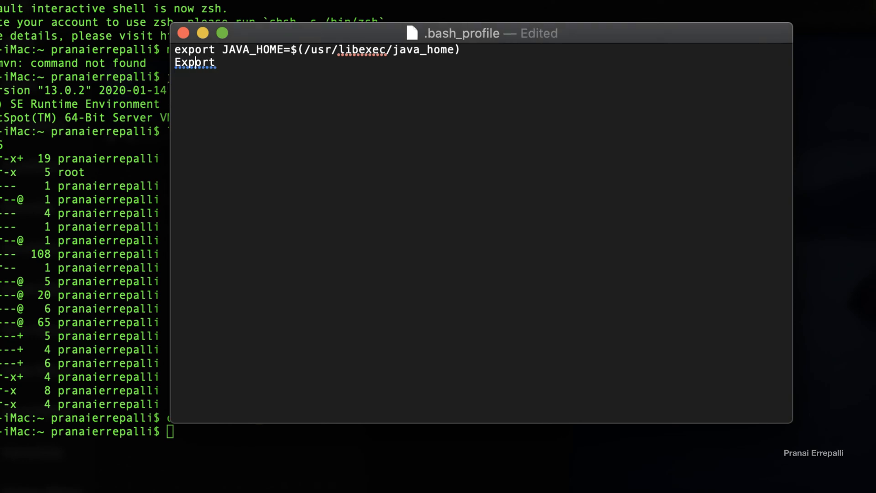
text(export ME)
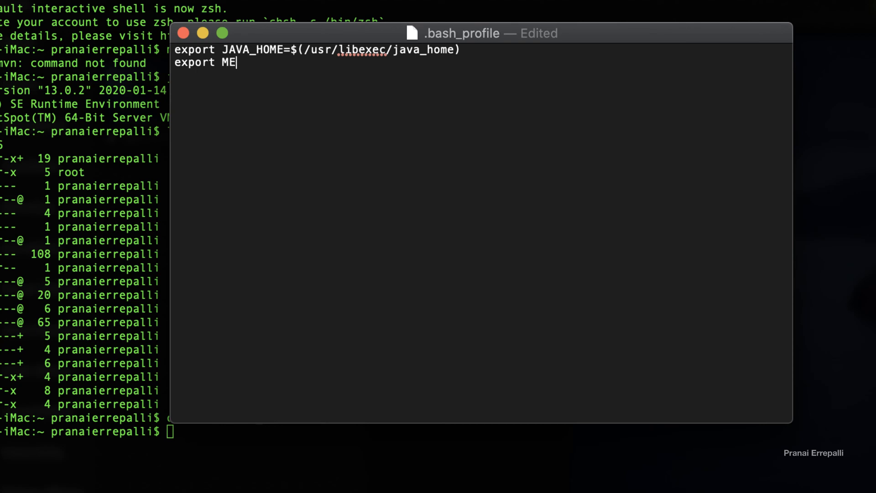
text(2_HOME)
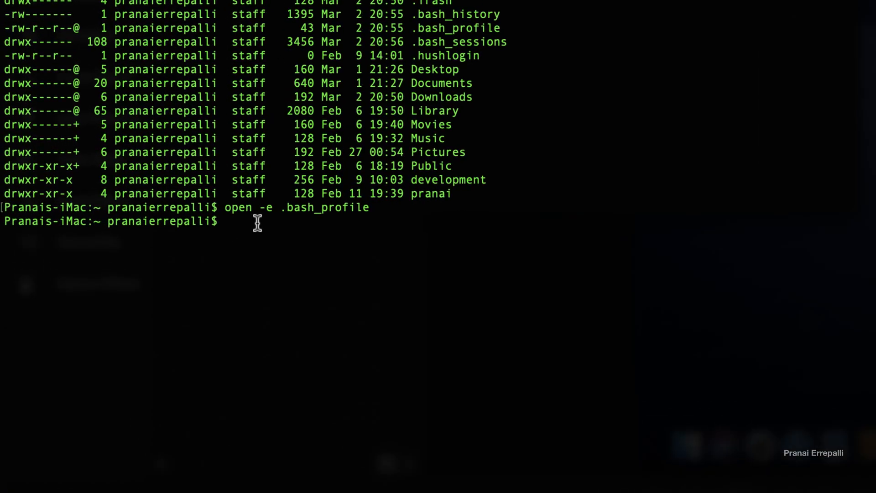
text(cd development/)
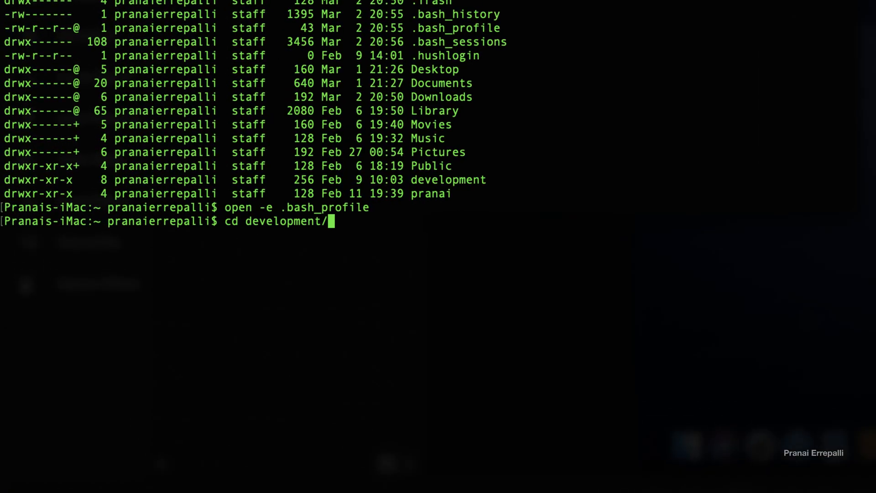
text(tools/apache-maven-3.6.3/)
text(export)
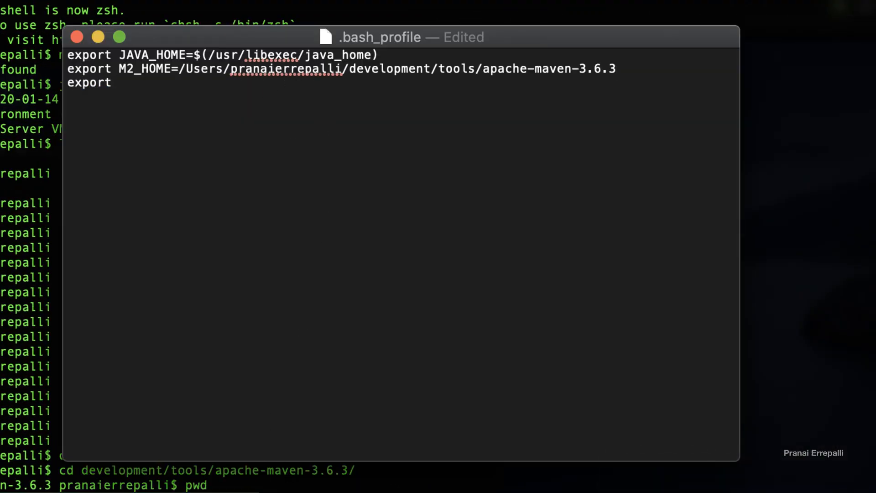
- Add the line export PATH=$PATH:$M2_HOME/bin to .bash_profile
text(PATH=$)
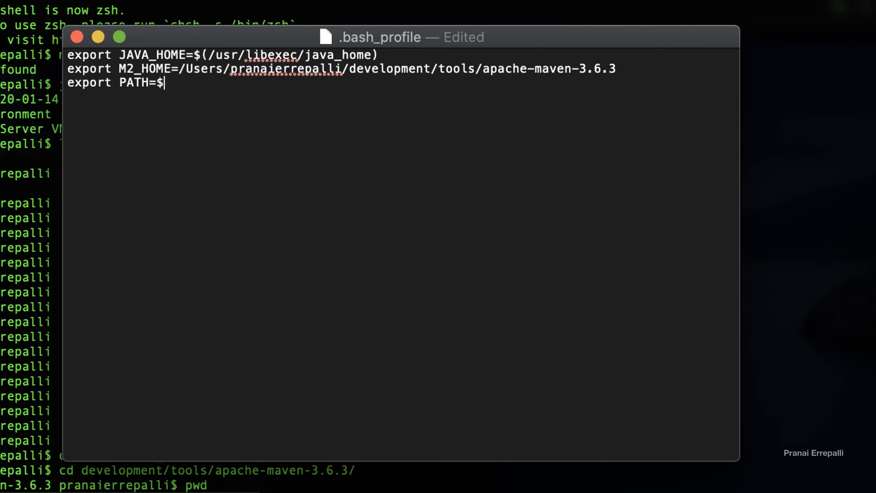
text(PATH:)
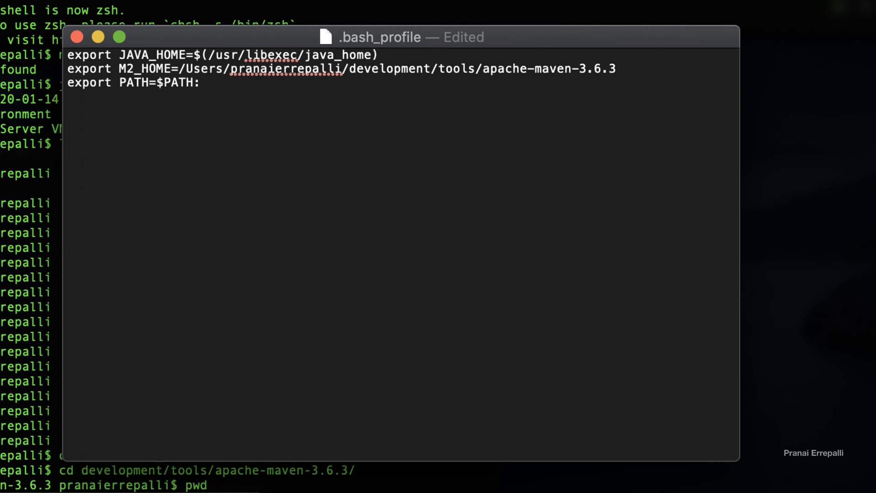
text($M2)
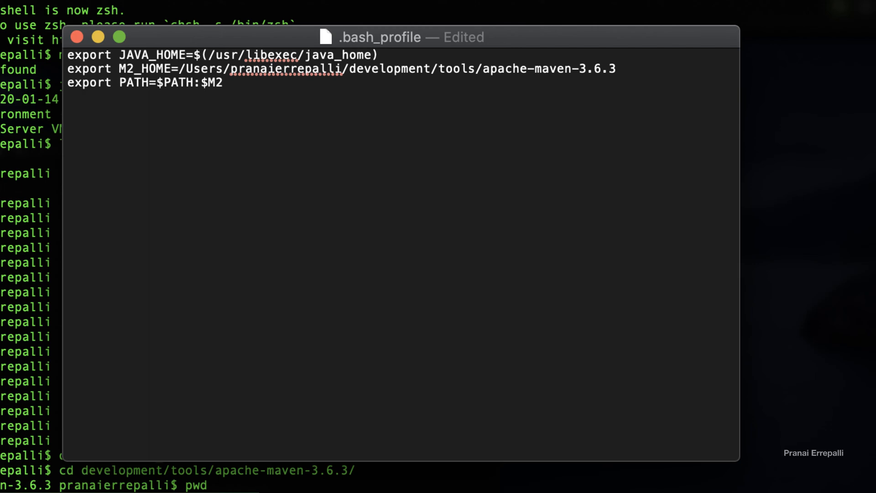
text(_HOME/)
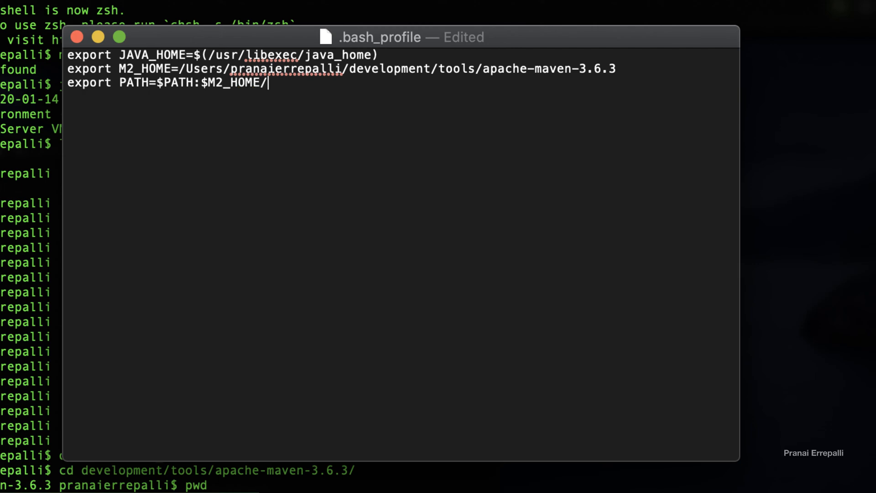
text(bin)
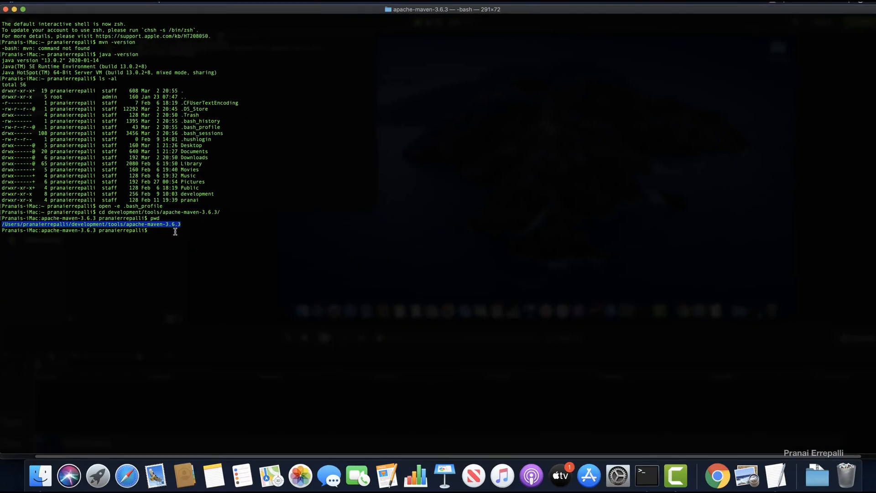
- List the files in Maven's bin folder and retry mvn -version, which still fails
text(cd bin)
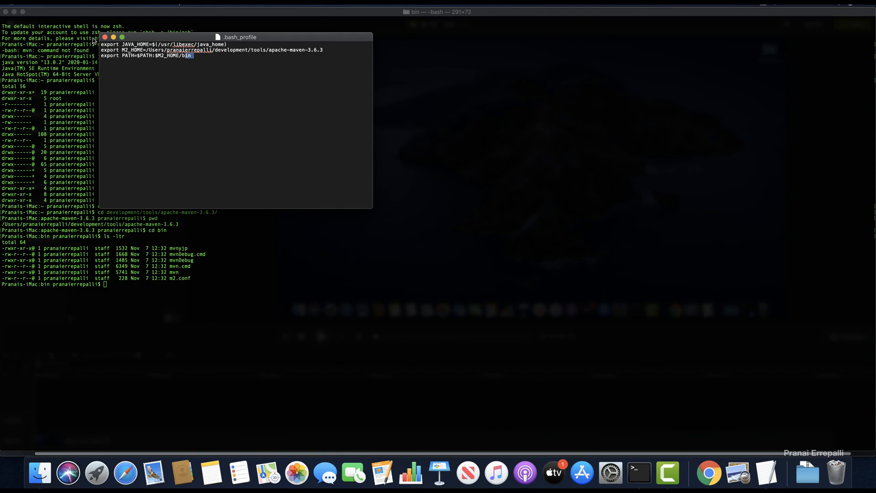
click(55, 5)
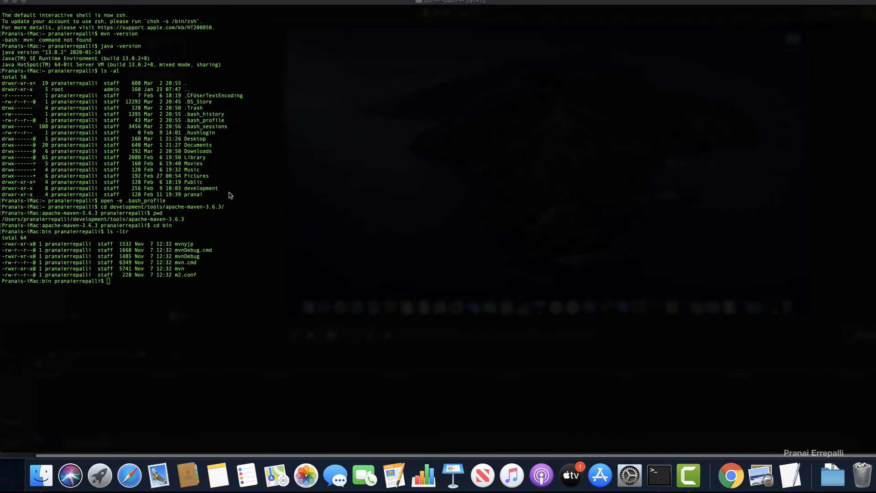
text(mvn -version)
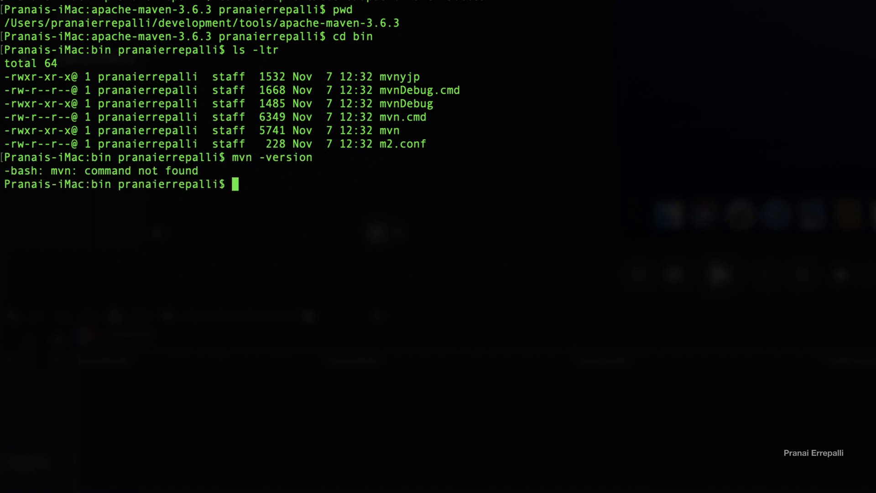
text(e)
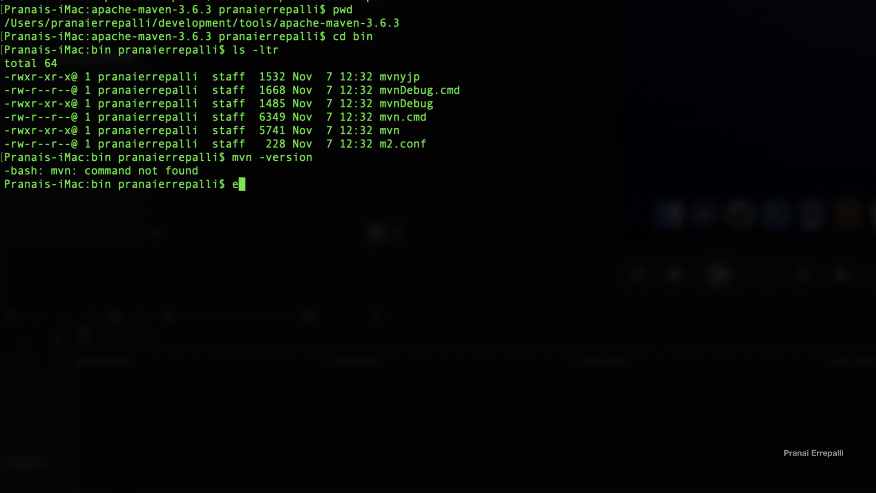
text(cho)
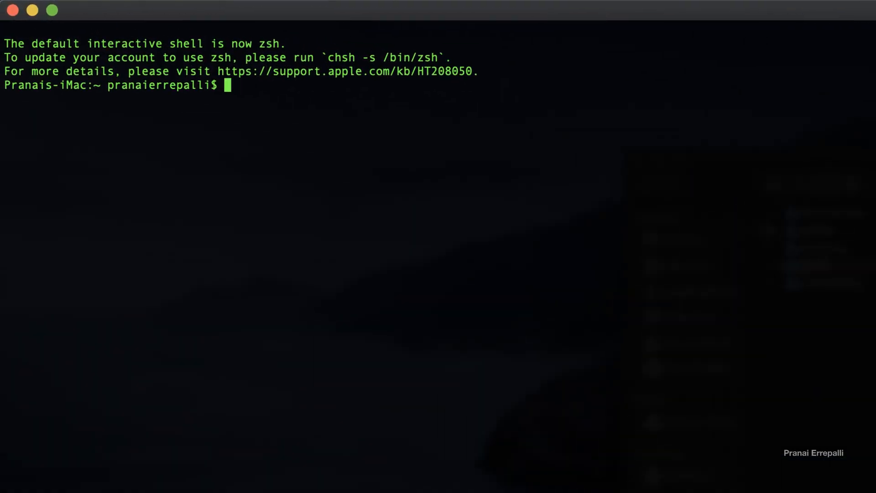
- In a new shell, confirm mvn -version shows Apache Maven 3.6.3 and echo PATH
text(mvn -version)
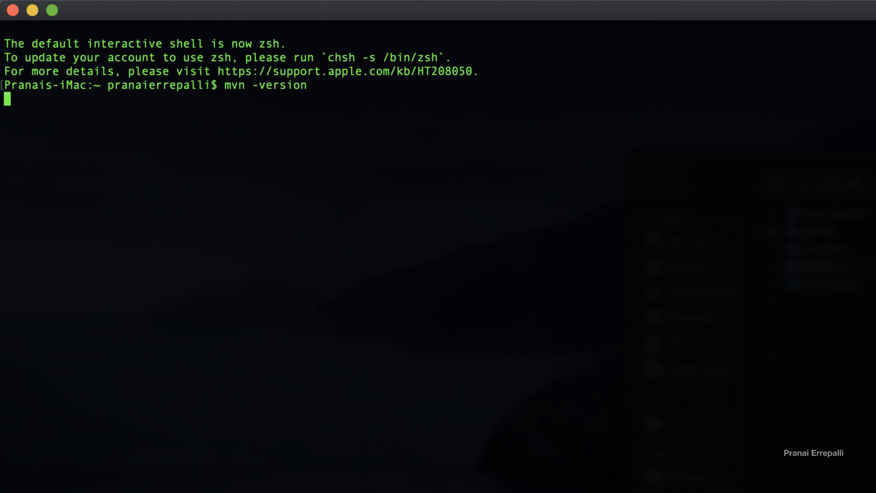
key(Return)
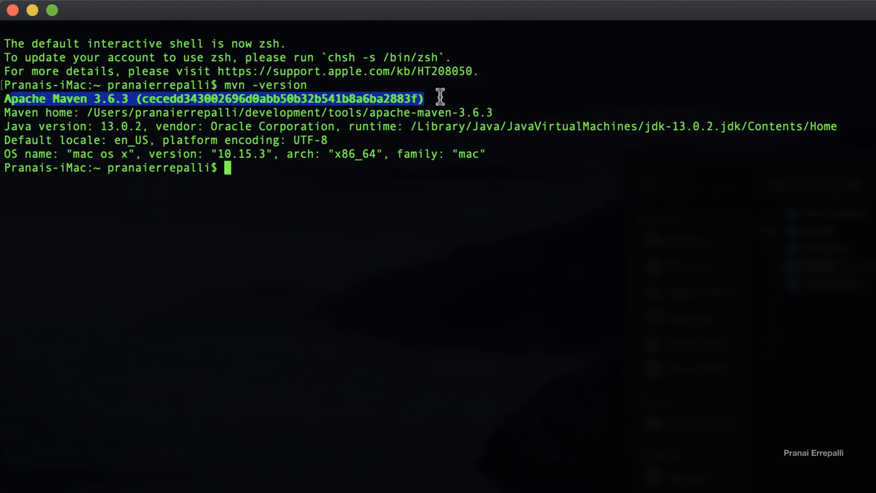
mouse_move(378, 183)
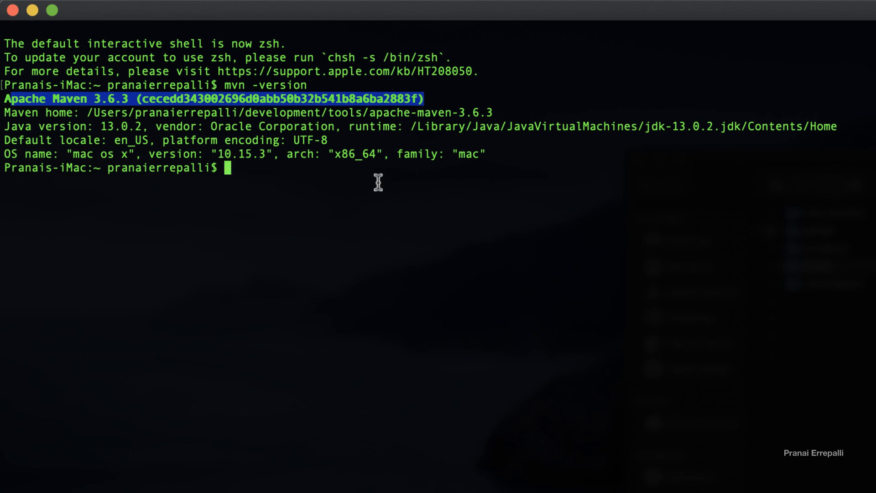
mouse_move(6, 129)
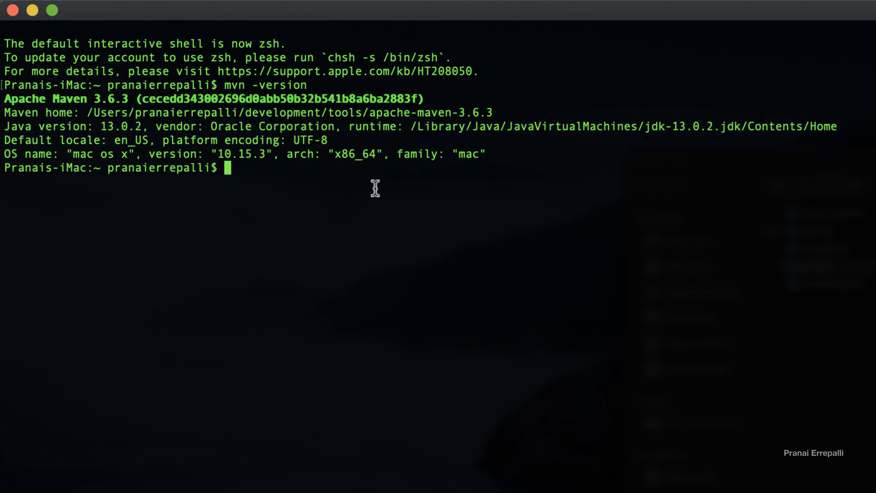
text(echl)
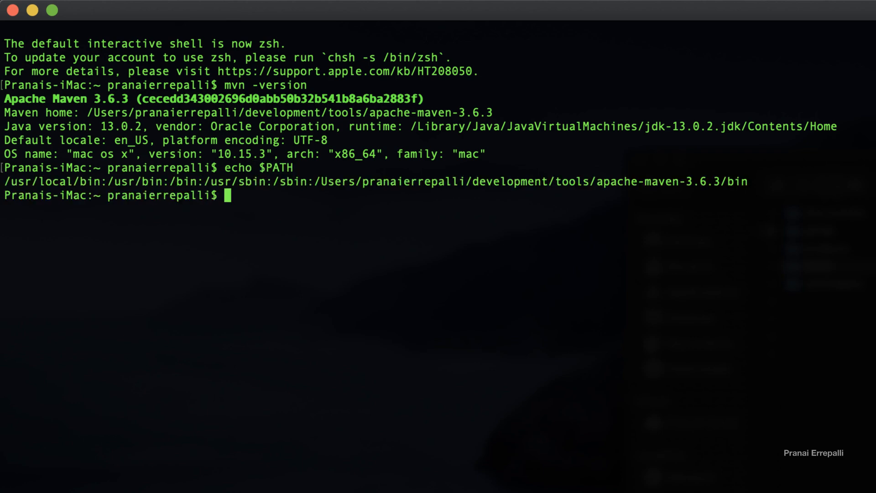
mouse_move(225, 195)
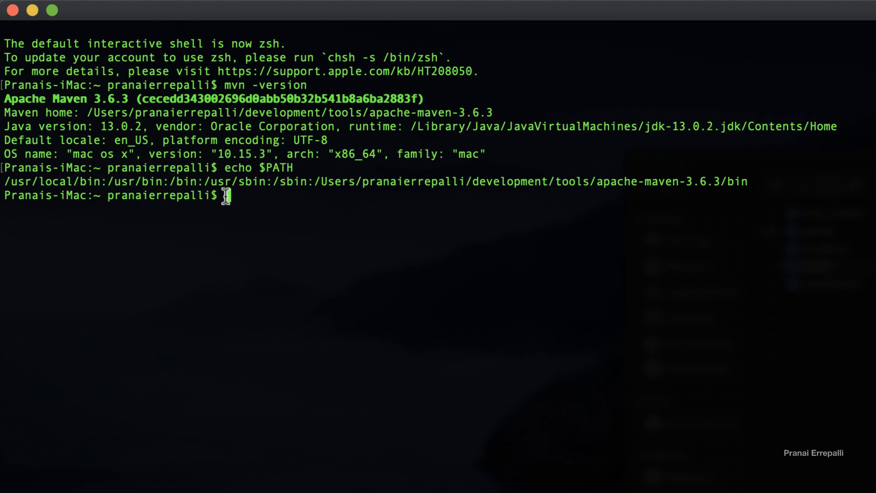
mouse_move(321, 181)
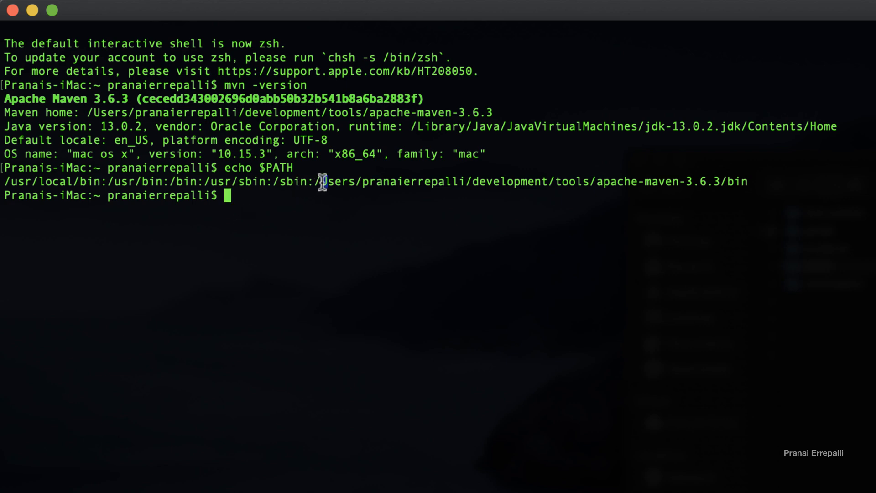